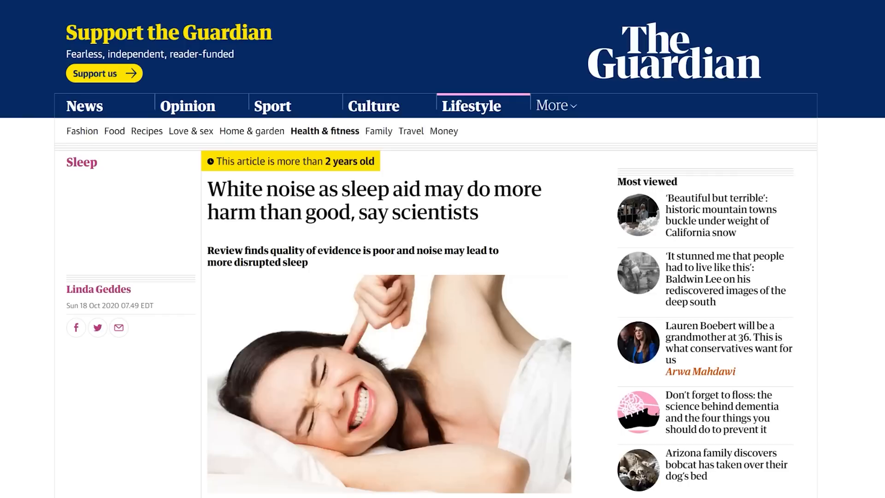
scroll("down", 3)
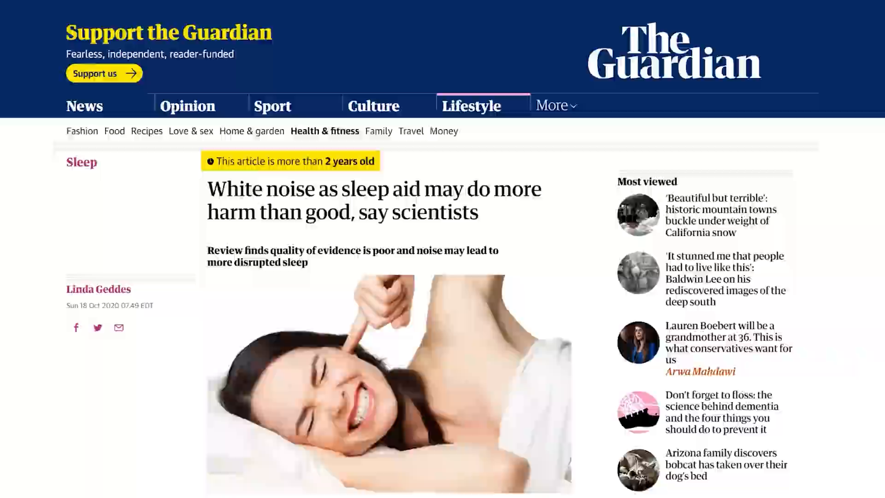